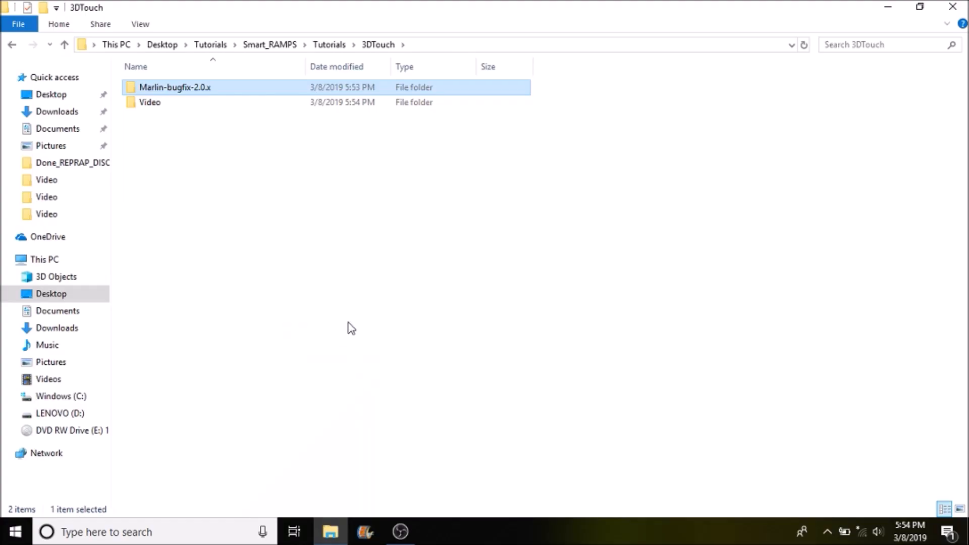
{"action": "mouse_move", "coordinate": [196, 90]}
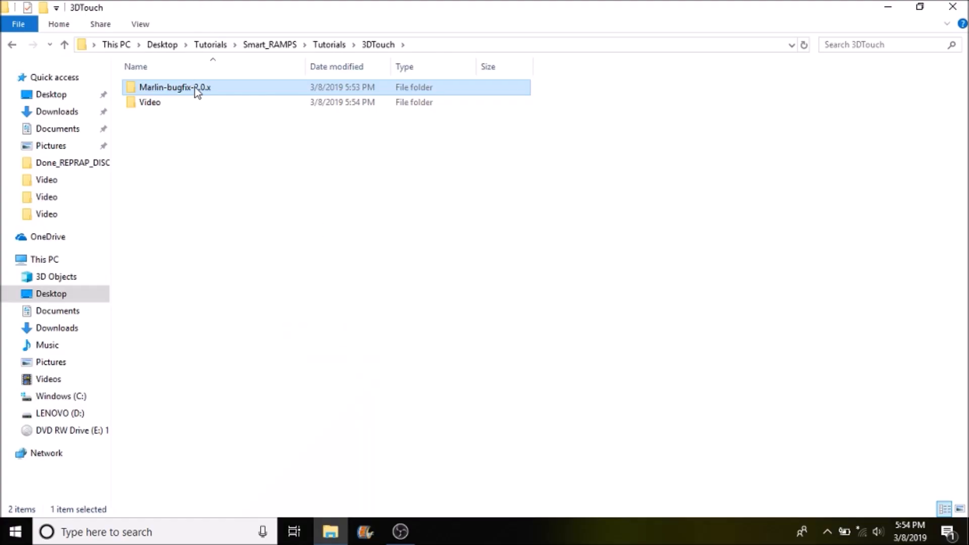
{"action": "mouse_move", "coordinate": [175, 88]}
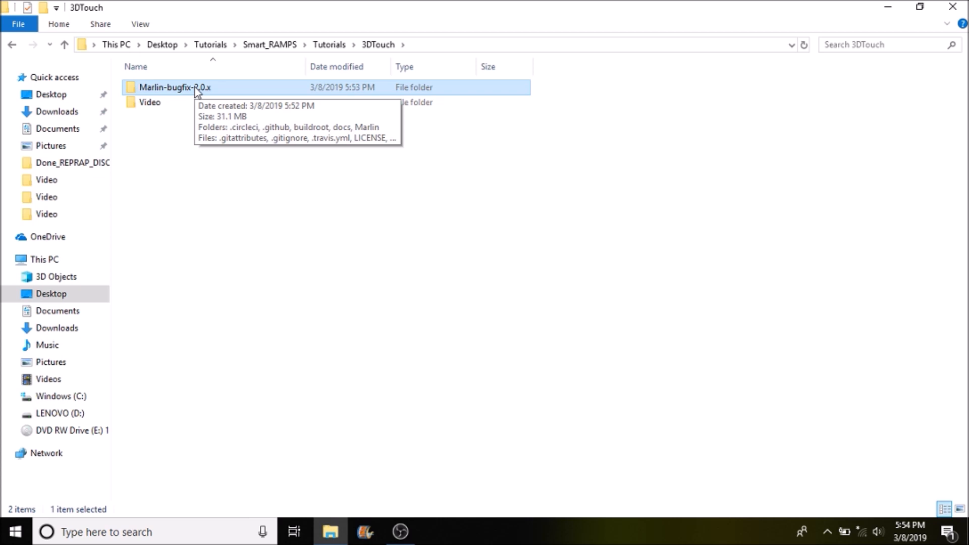
- Browse into Marlin-bugfix-2.0.x/Marlin/src/core and select the boards header file
{"action": "double_click", "coordinate": [176, 87]}
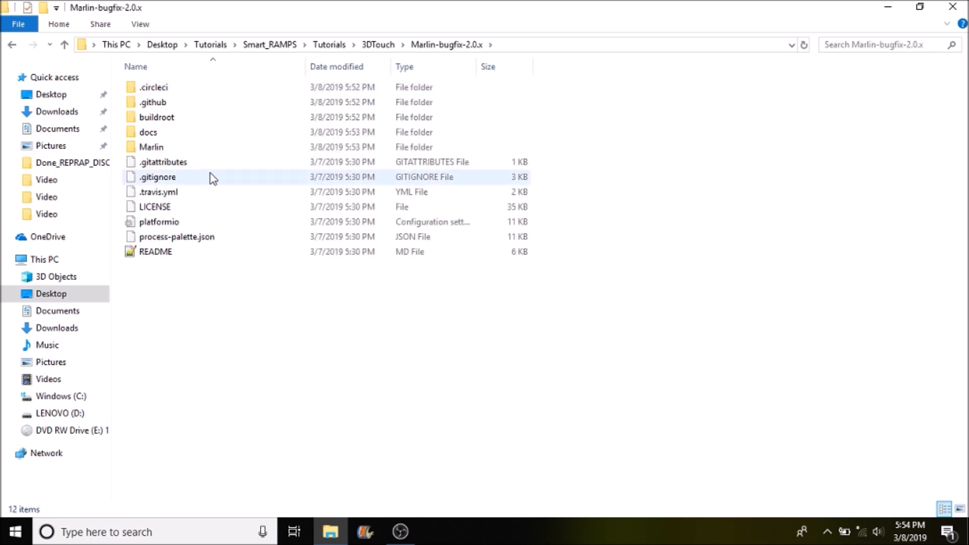
{"action": "mouse_move", "coordinate": [163, 149]}
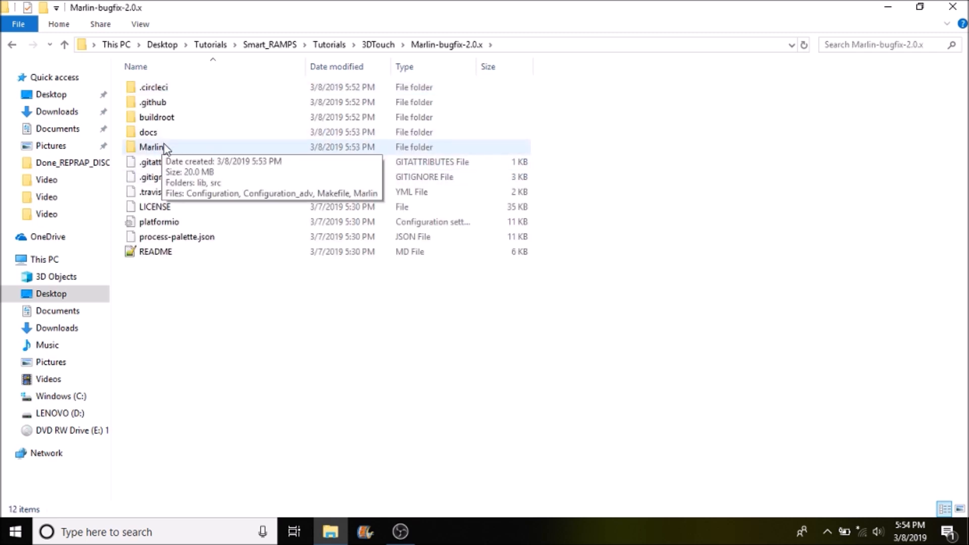
{"action": "double_click", "coordinate": [152, 146]}
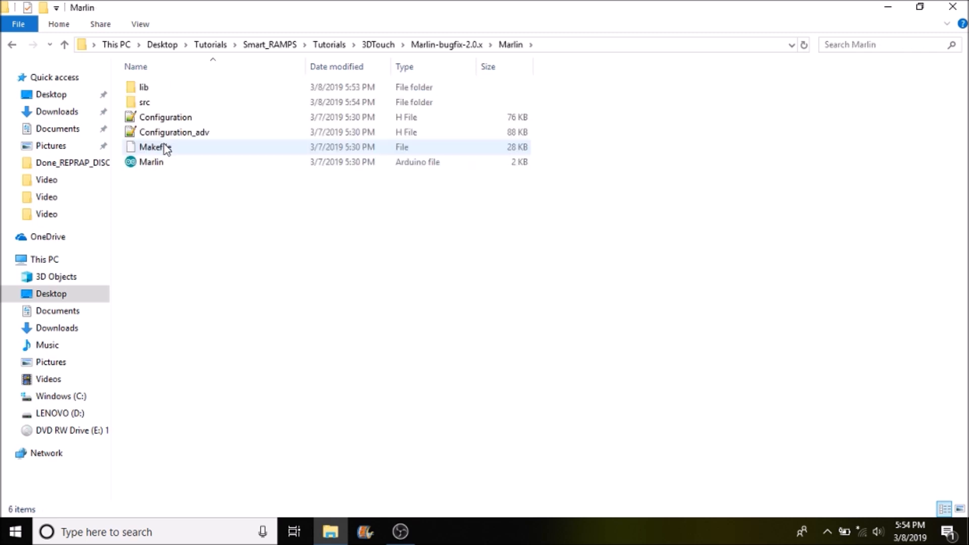
{"action": "left_click", "coordinate": [145, 102]}
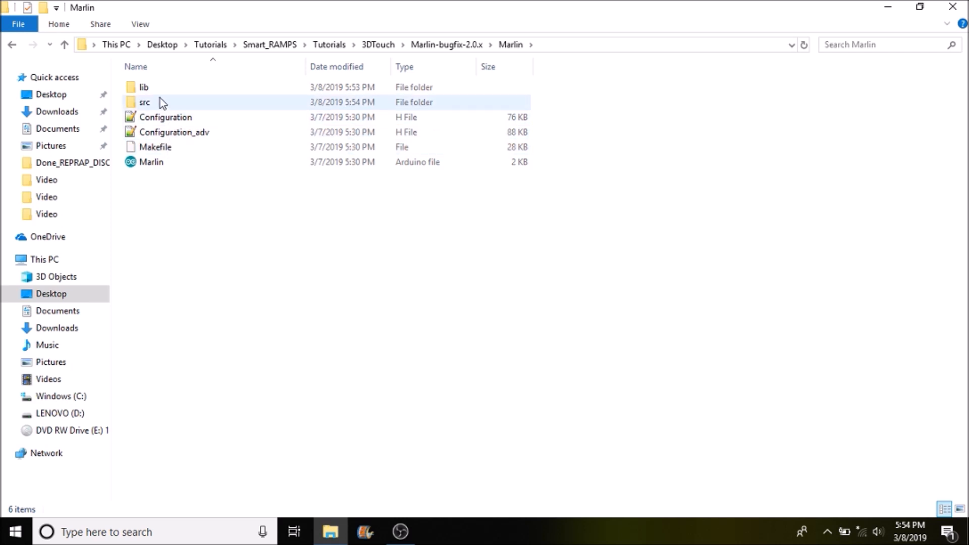
{"action": "double_click", "coordinate": [145, 102]}
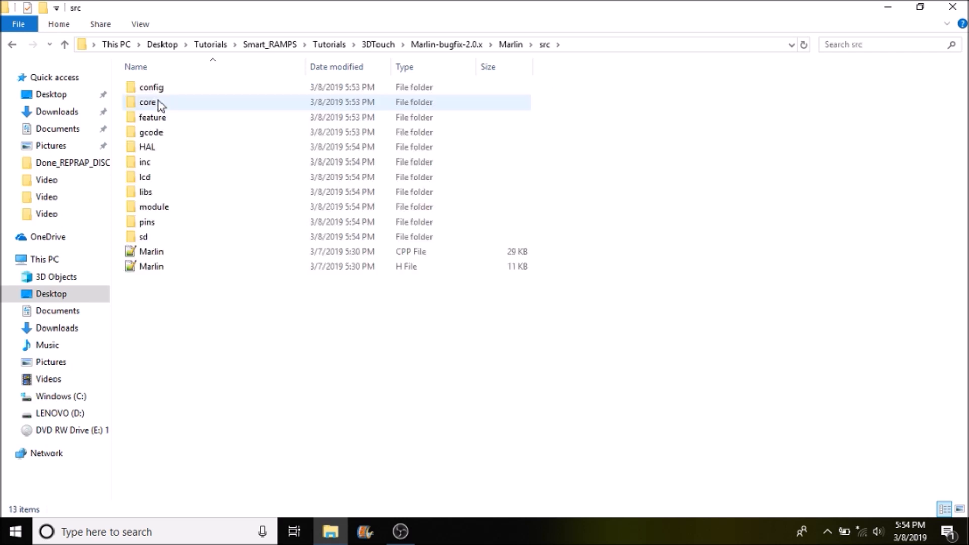
{"action": "double_click", "coordinate": [147, 102]}
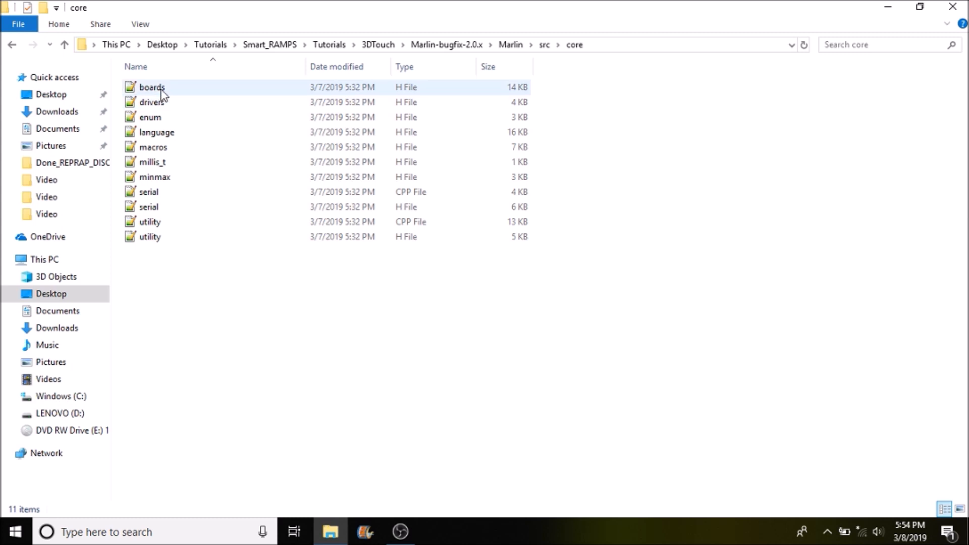
{"action": "left_click", "coordinate": [152, 88]}
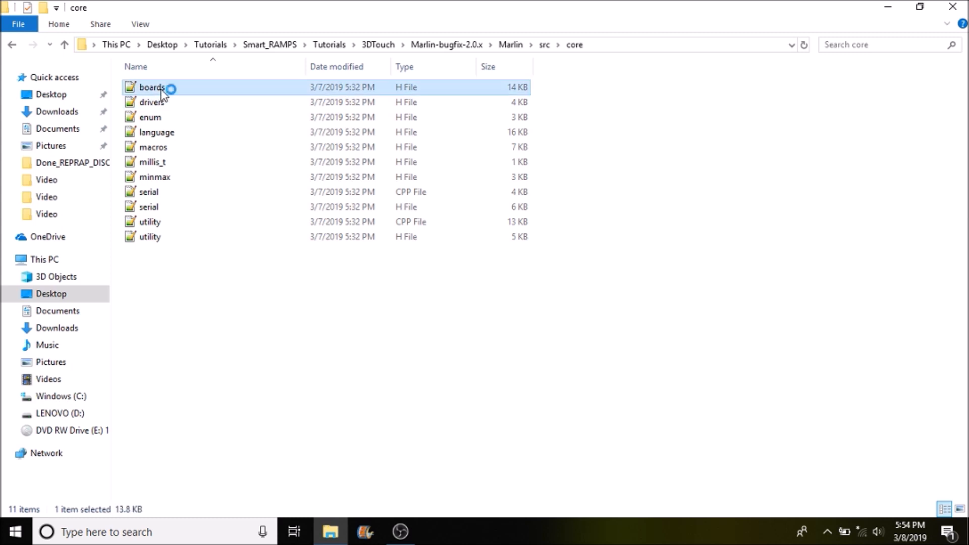
- Open boards.h, search for 'Smart' and copy the BOARD_RAMPS_SMART_EFB board name
{"action": "double_click", "coordinate": [152, 87]}
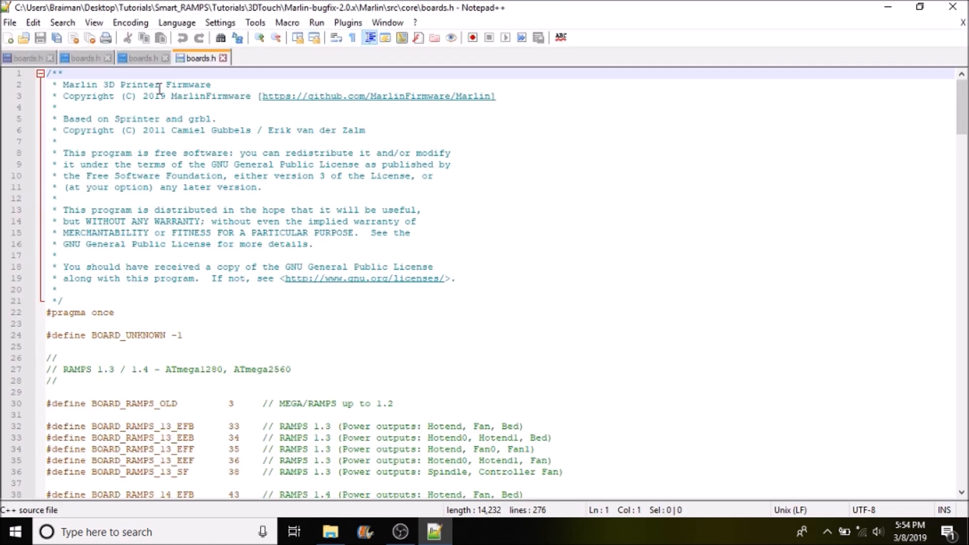
{"action": "key", "text": "Ctrl+f"}
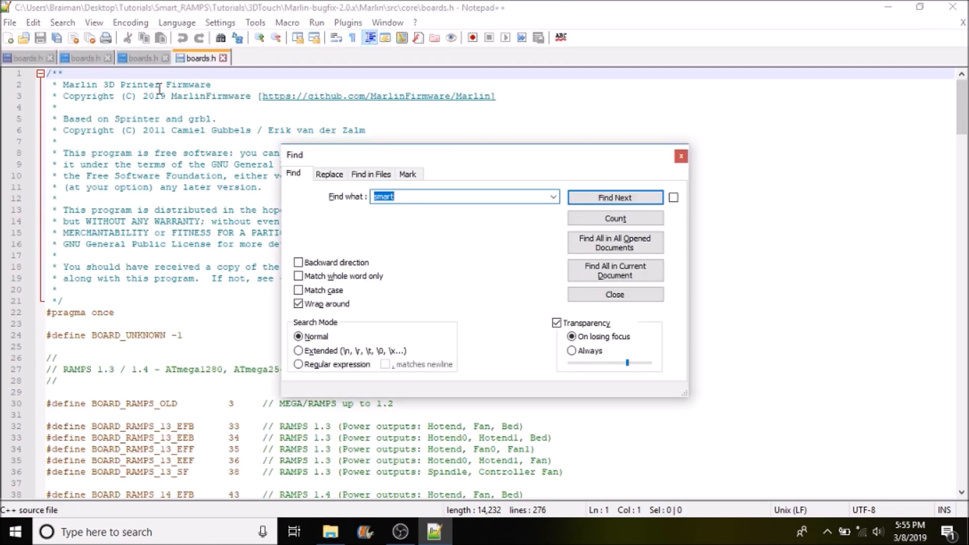
{"action": "type", "text": "Smart"}
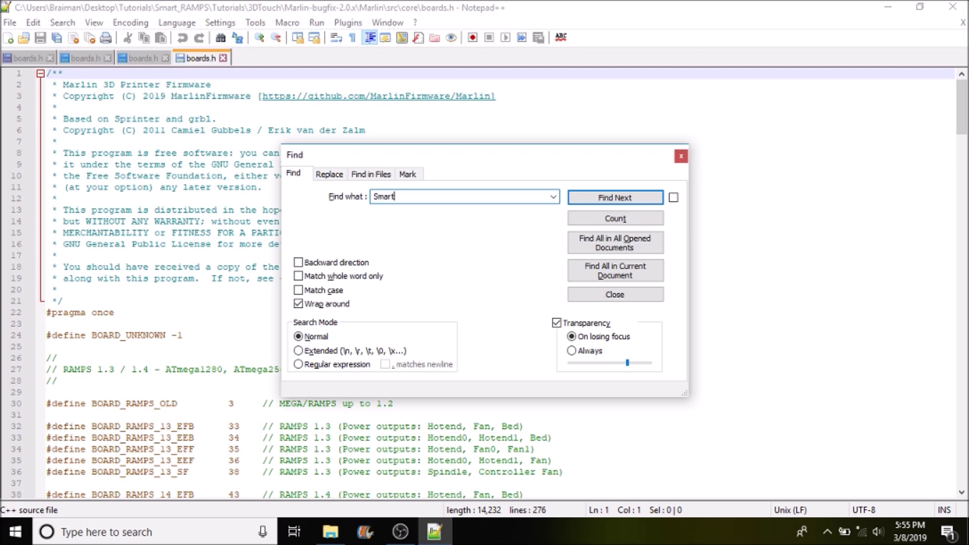
{"action": "left_click", "coordinate": [615, 198]}
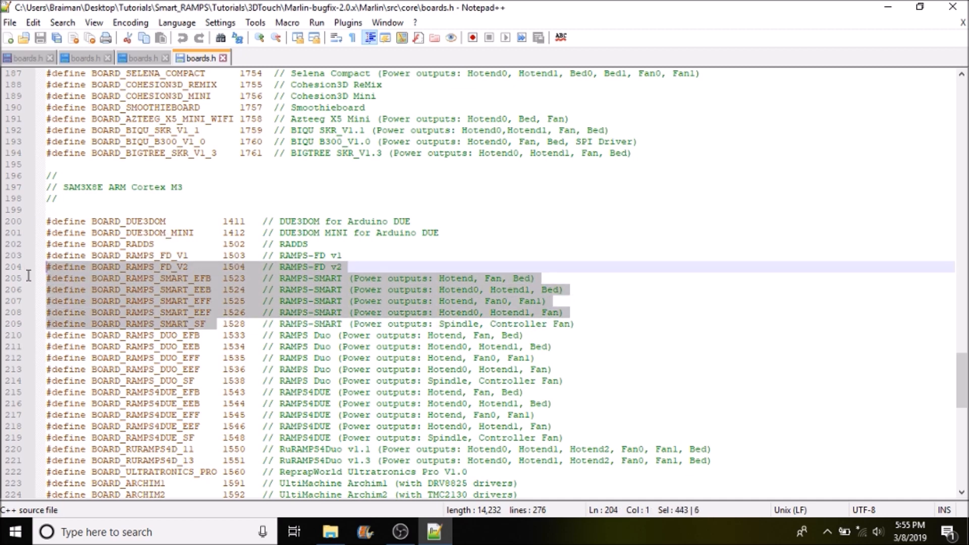
{"action": "left_click", "coordinate": [201, 278]}
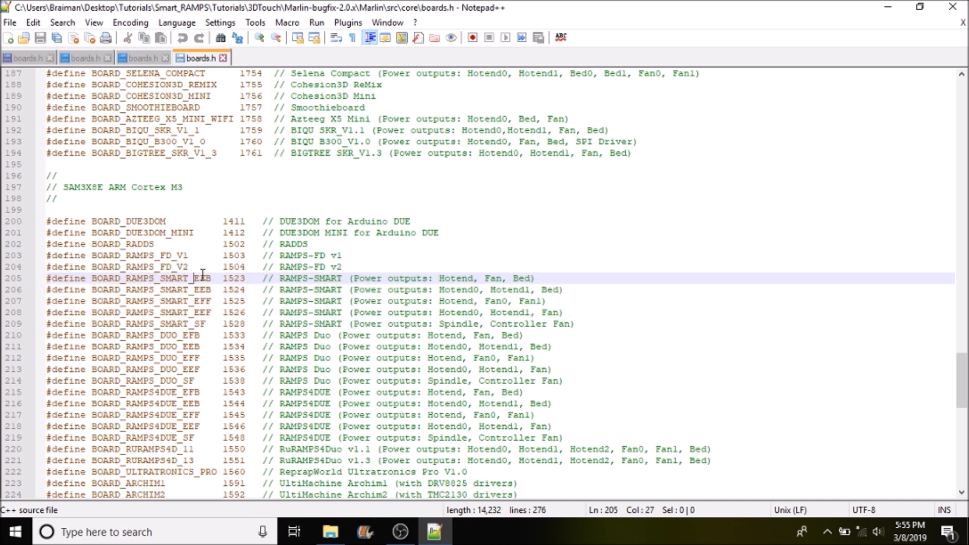
{"action": "double_click", "coordinate": [151, 279]}
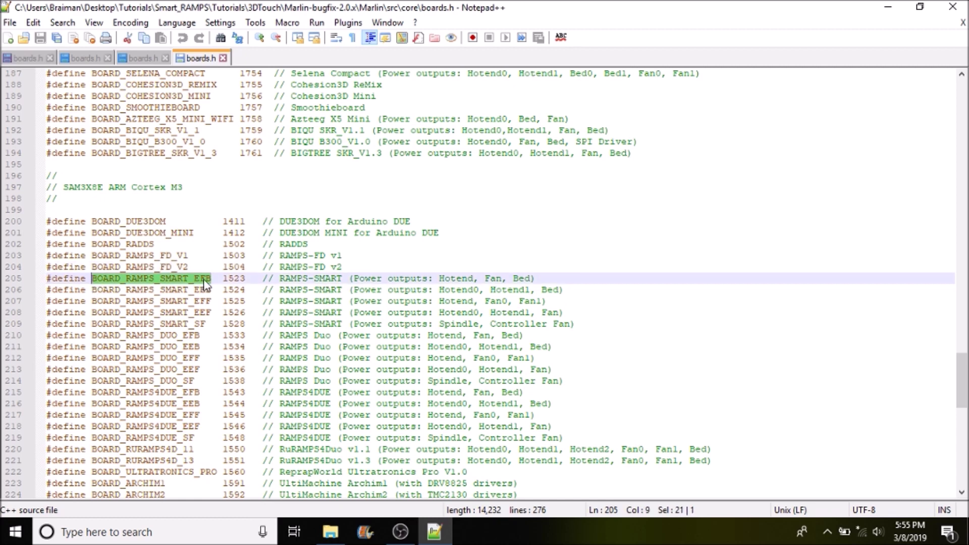
{"action": "right_click", "coordinate": [204, 284]}
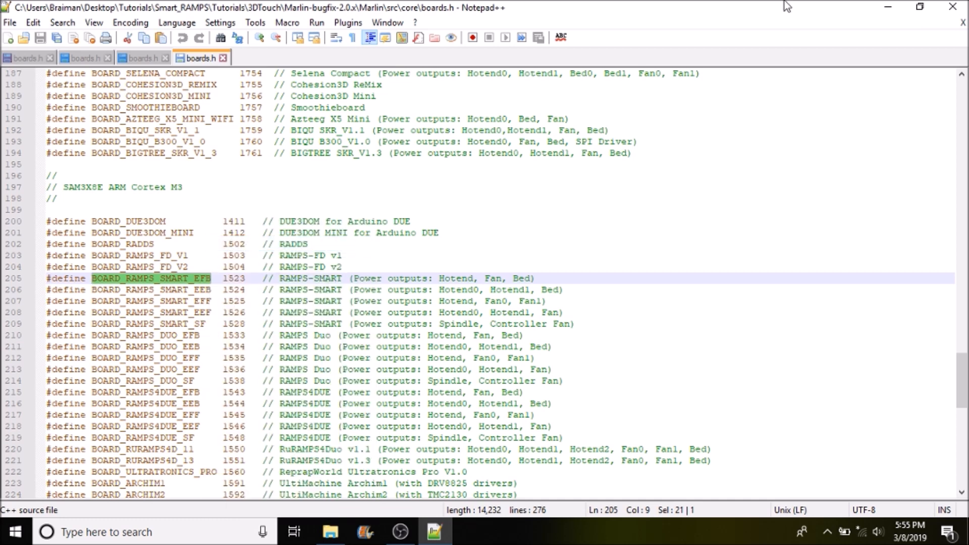
- Go back up to the Marlin folder and open the Marlin.ino sketch in Arduino IDE
{"action": "left_click", "coordinate": [330, 531]}
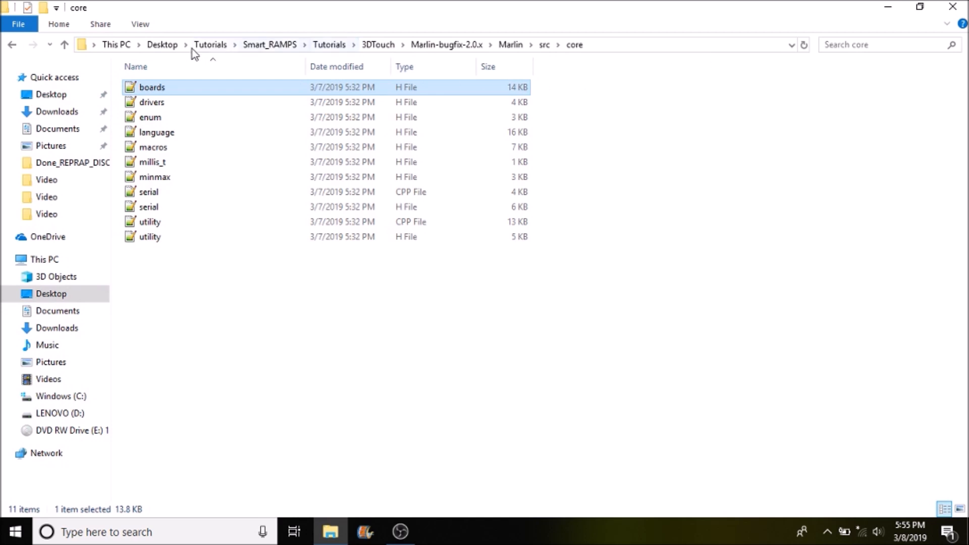
{"action": "left_click", "coordinate": [64, 44]}
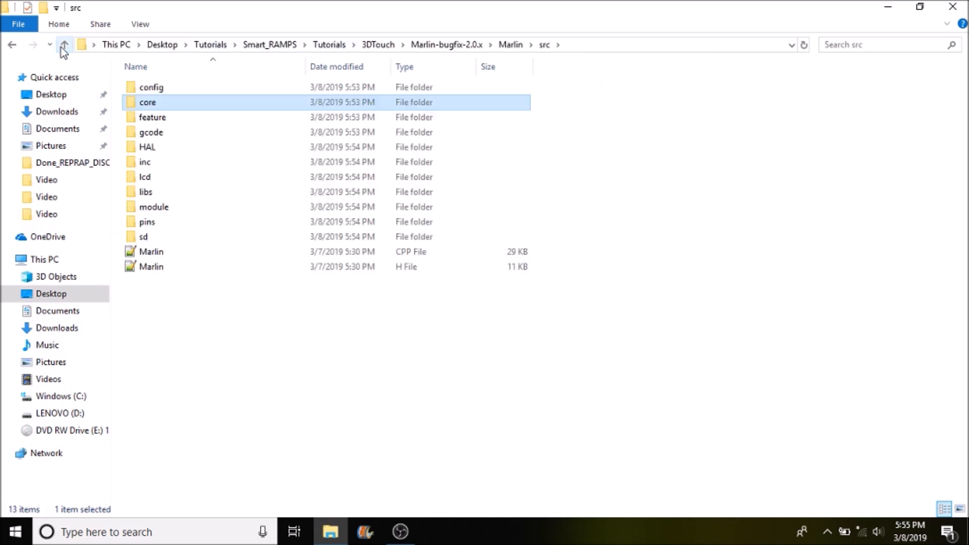
{"action": "left_click", "coordinate": [64, 44]}
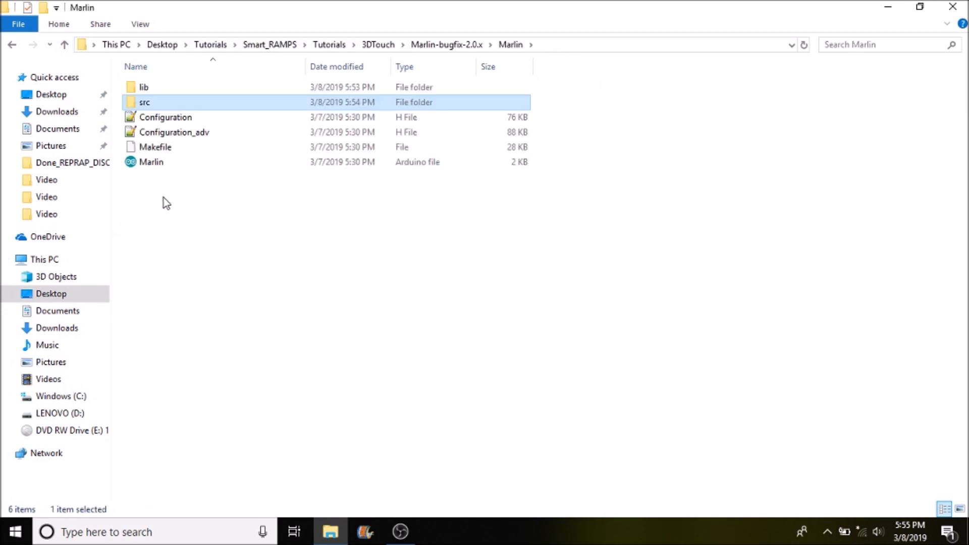
{"action": "mouse_move", "coordinate": [152, 163]}
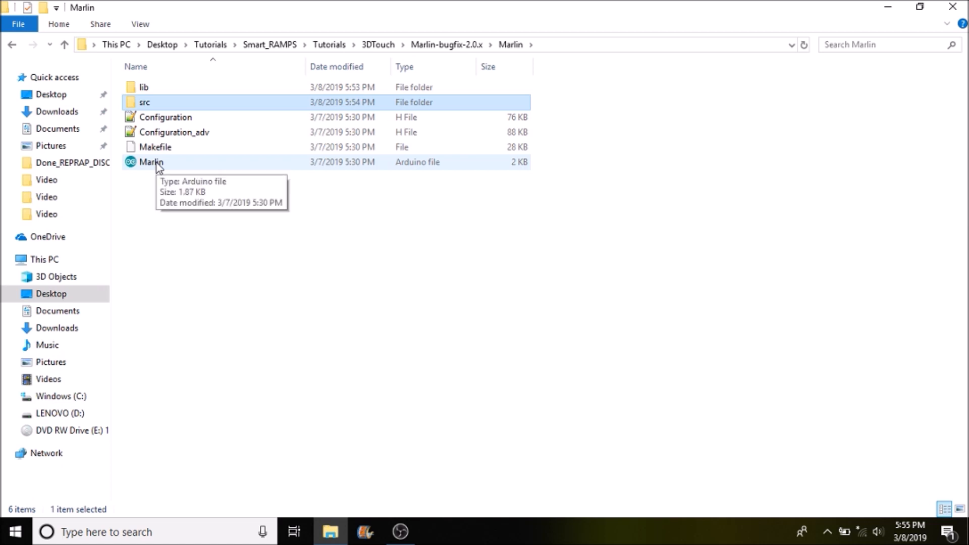
{"action": "left_click", "coordinate": [152, 162]}
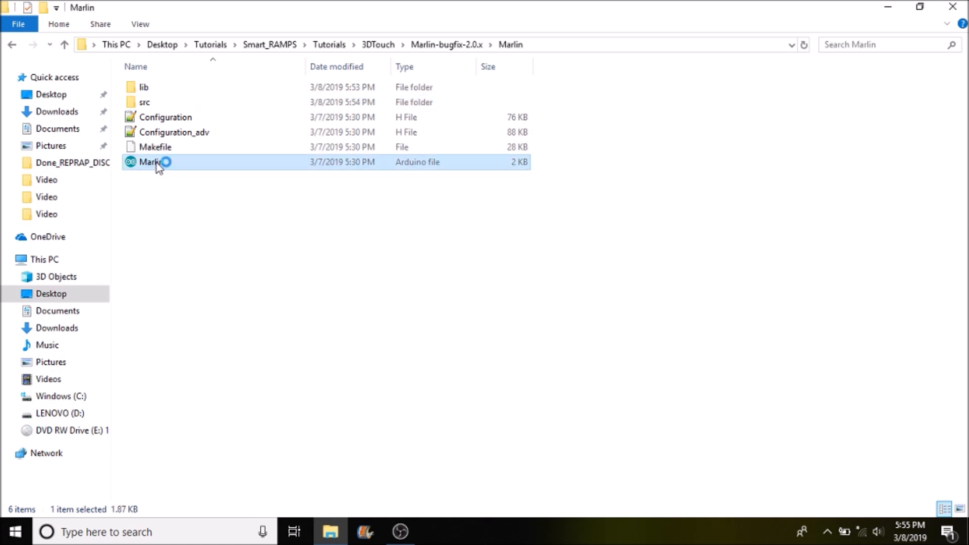
{"action": "double_click", "coordinate": [148, 162]}
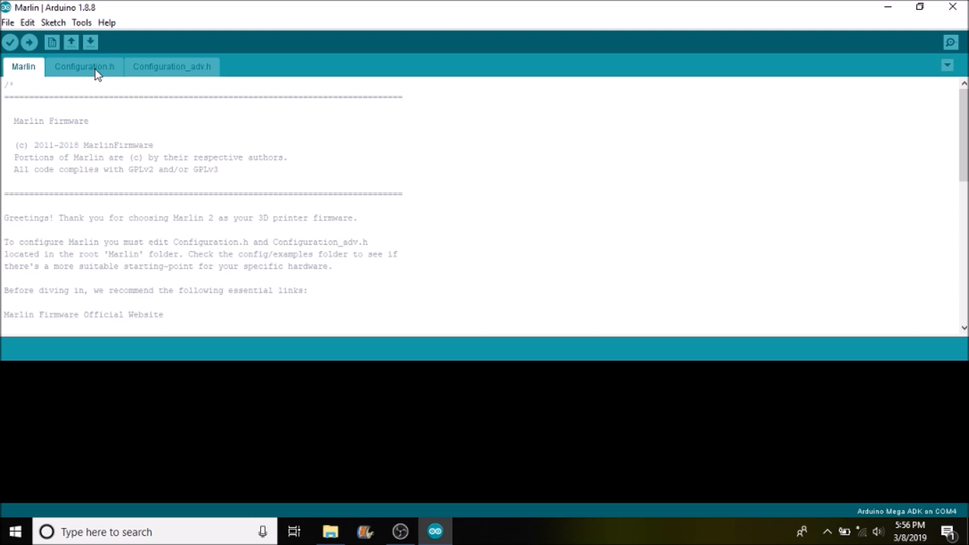
- In Configuration.h, replace the motherboard BOARD_RAMPS_14_EFB with the copied BOARD_RAMPS_SMART_EFB
{"action": "left_click", "coordinate": [84, 66]}
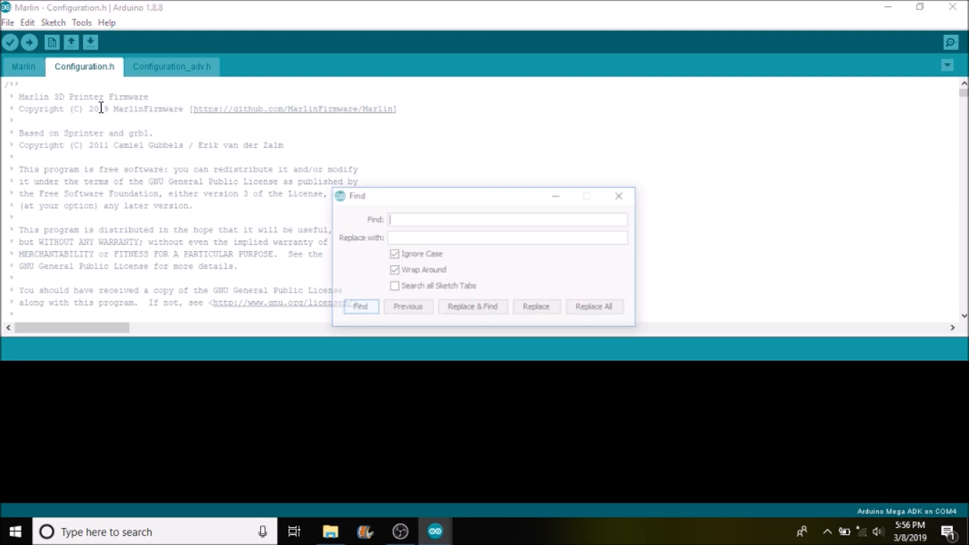
{"action": "type", "text": "motherb"}
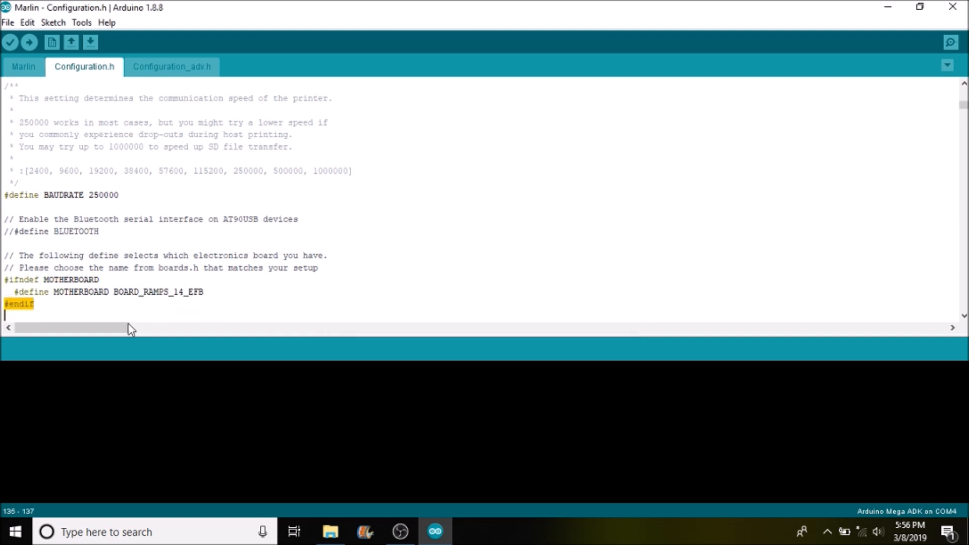
{"action": "double_click", "coordinate": [157, 268]}
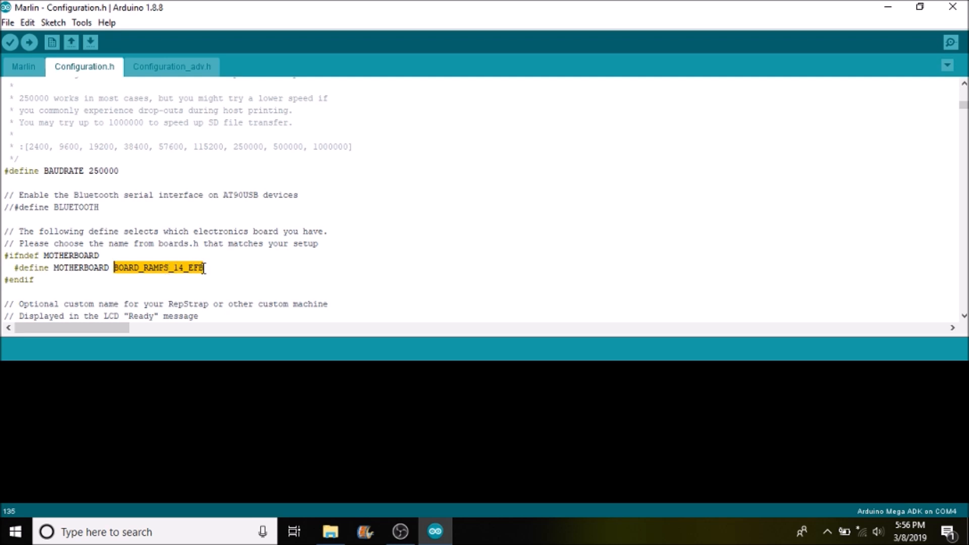
{"action": "right_click", "coordinate": [173, 267]}
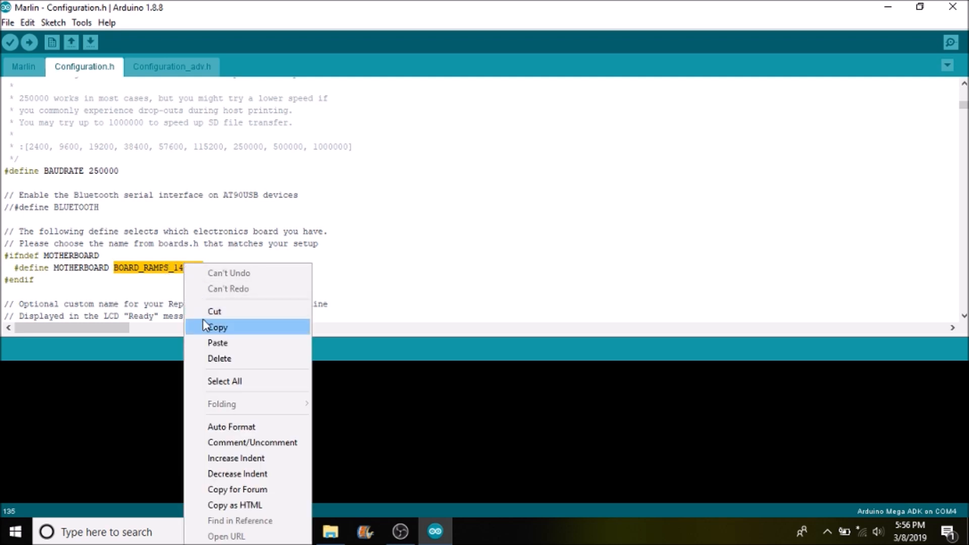
{"action": "mouse_move", "coordinate": [217, 343]}
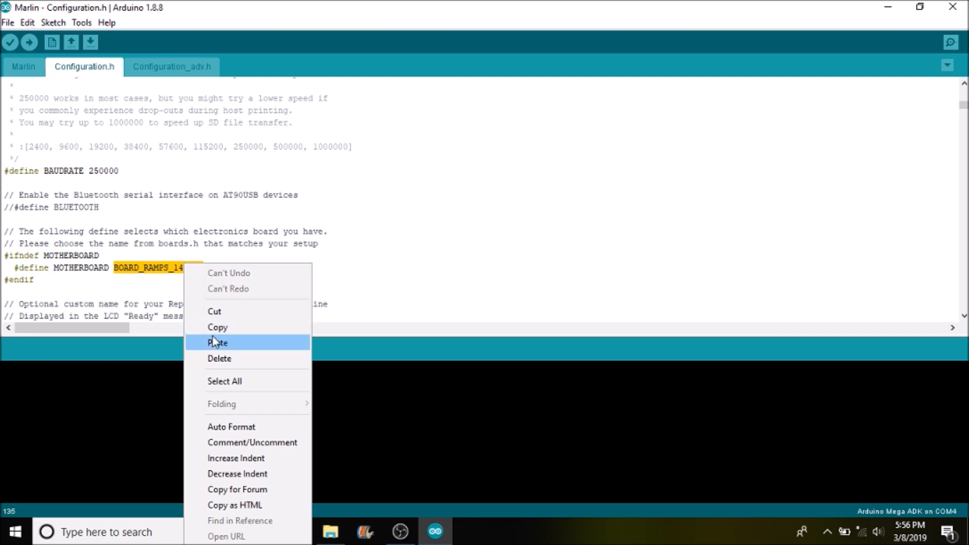
{"action": "left_click", "coordinate": [218, 343]}
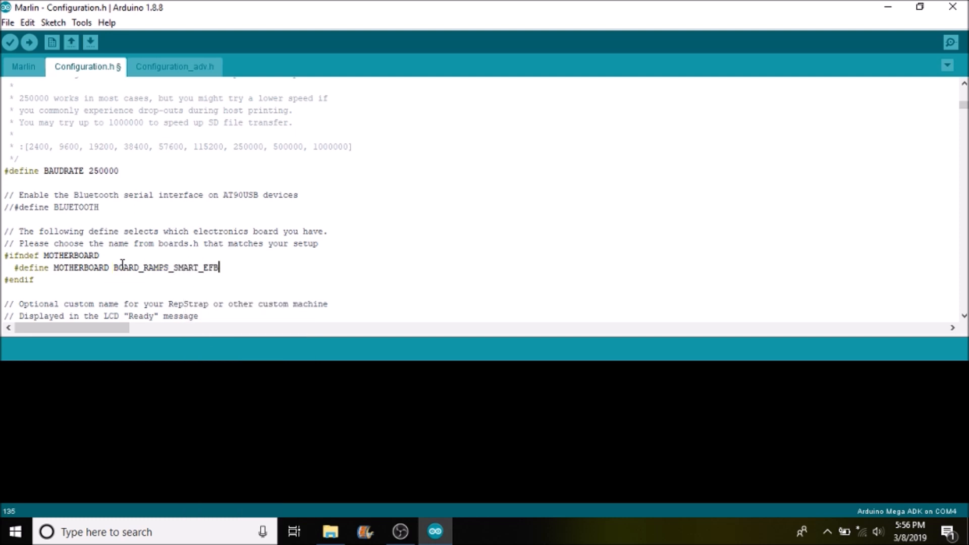
{"action": "mouse_move", "coordinate": [112, 267]}
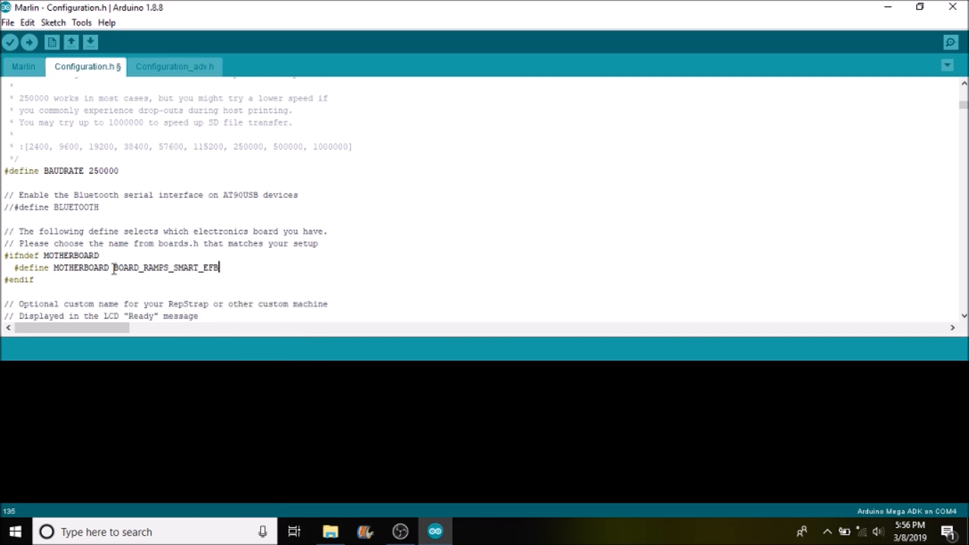
{"action": "mouse_move", "coordinate": [179, 268]}
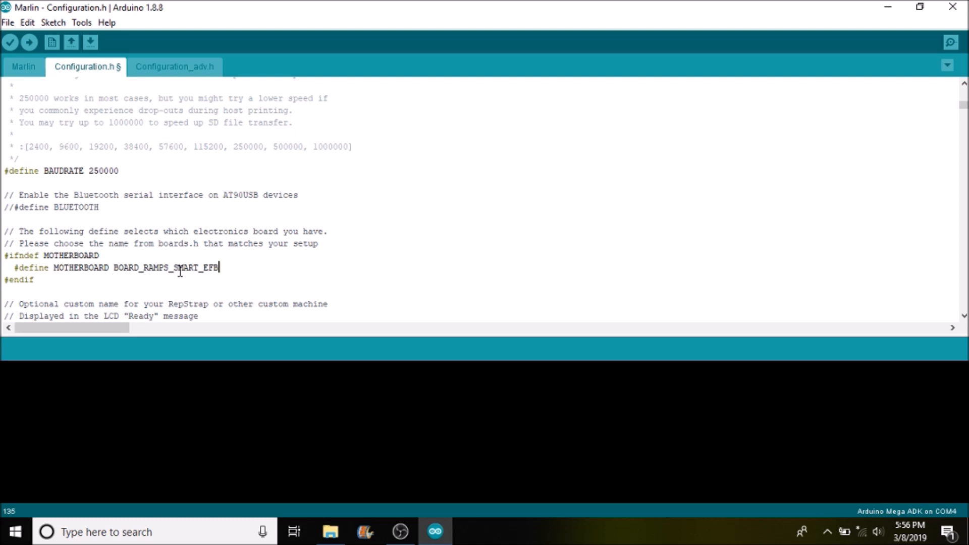
{"action": "mouse_move", "coordinate": [180, 277]}
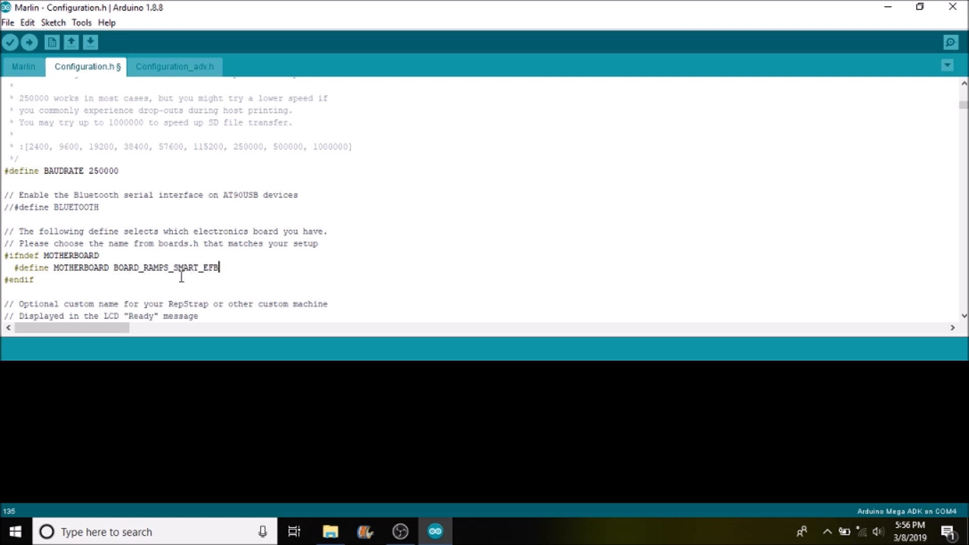
{"action": "mouse_move", "coordinate": [178, 278]}
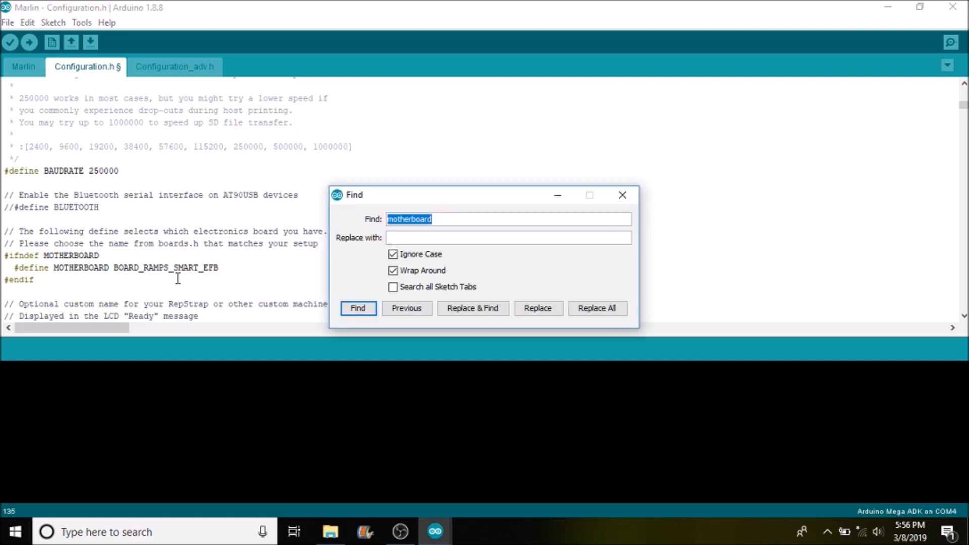
- Search Configuration.h for BLTOUCH and remove the // before #define BLTOUCH
{"action": "type", "text": "Bltp"}
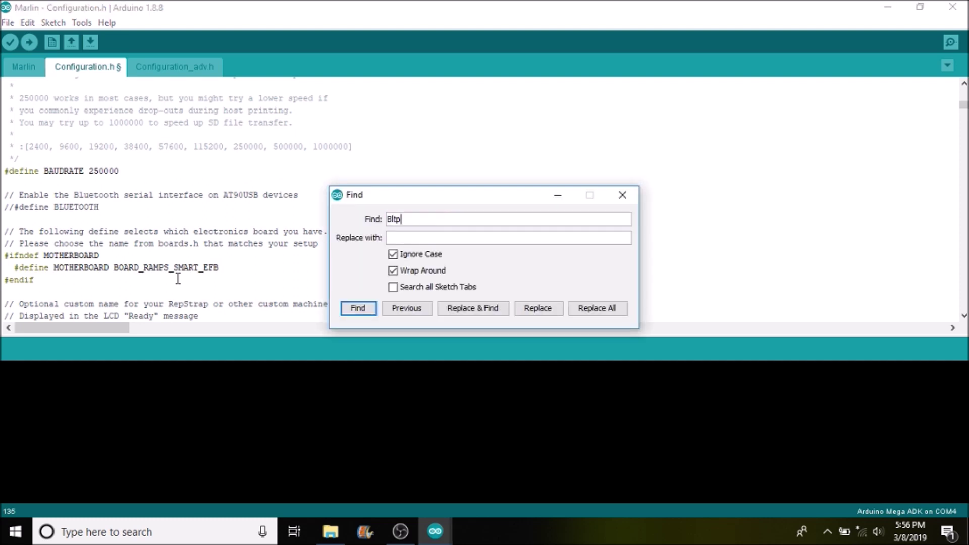
{"action": "key", "text": "Backspace"}
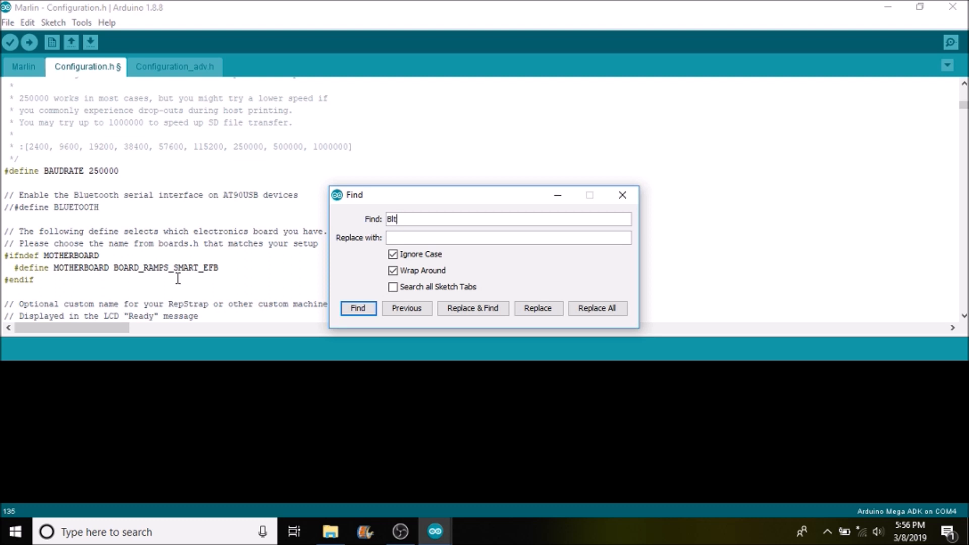
{"action": "left_click", "coordinate": [358, 308]}
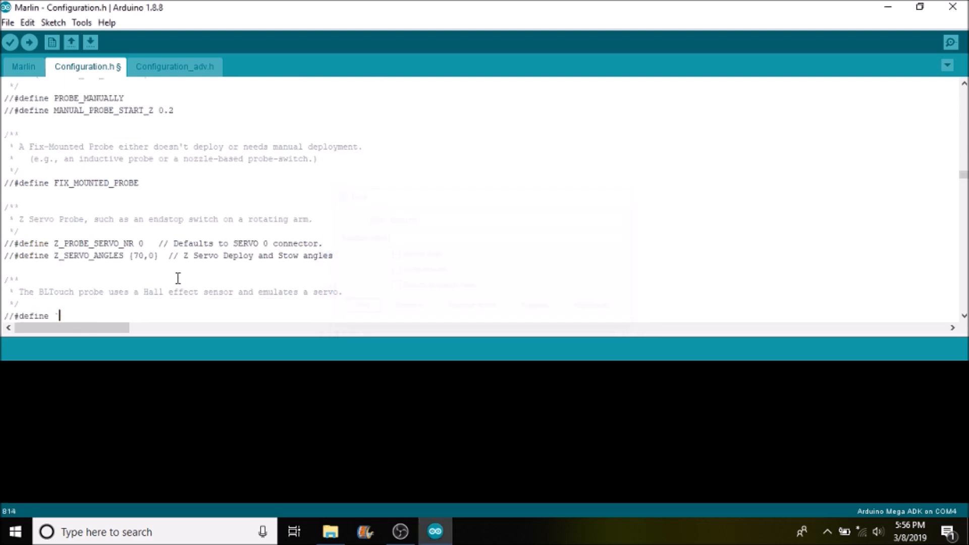
{"action": "type", "text": "BLTOUCH"}
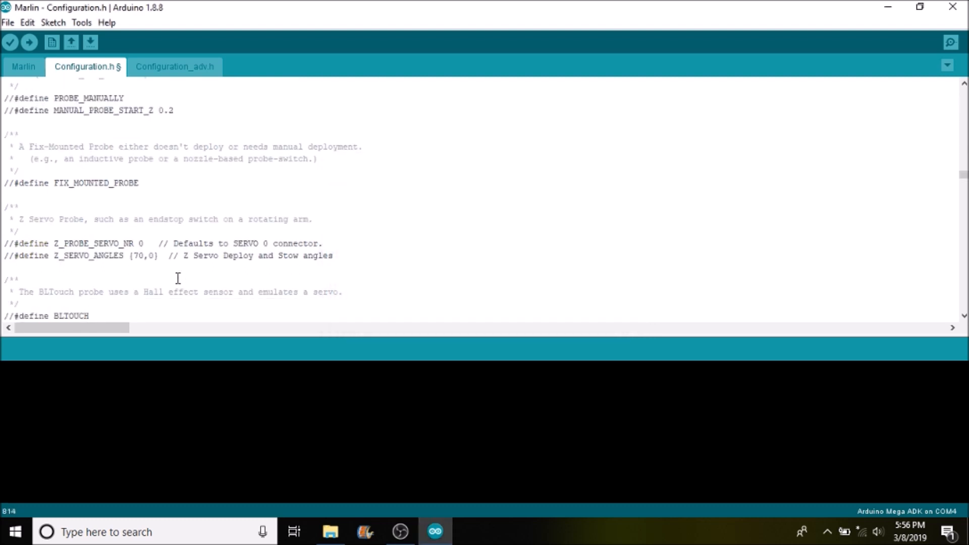
{"action": "left_click", "coordinate": [55, 316]}
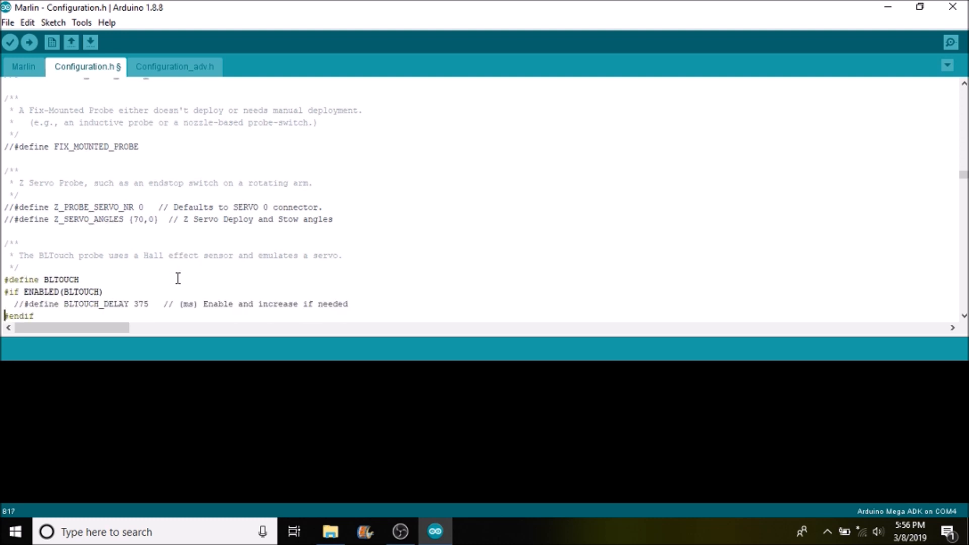
{"action": "scroll", "scroll_direction": "up", "scroll_amount": 3}
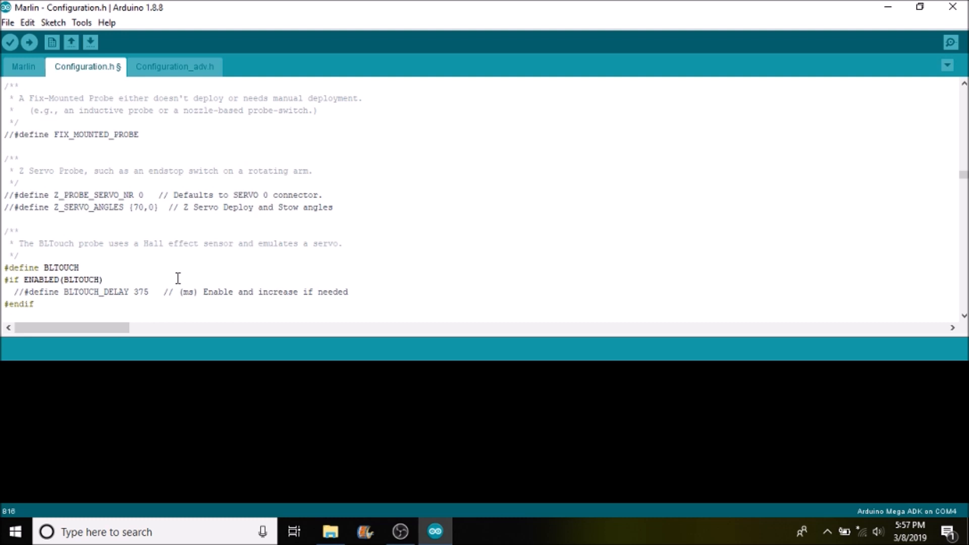
{"action": "scroll", "scroll_direction": "down", "scroll_amount": 3}
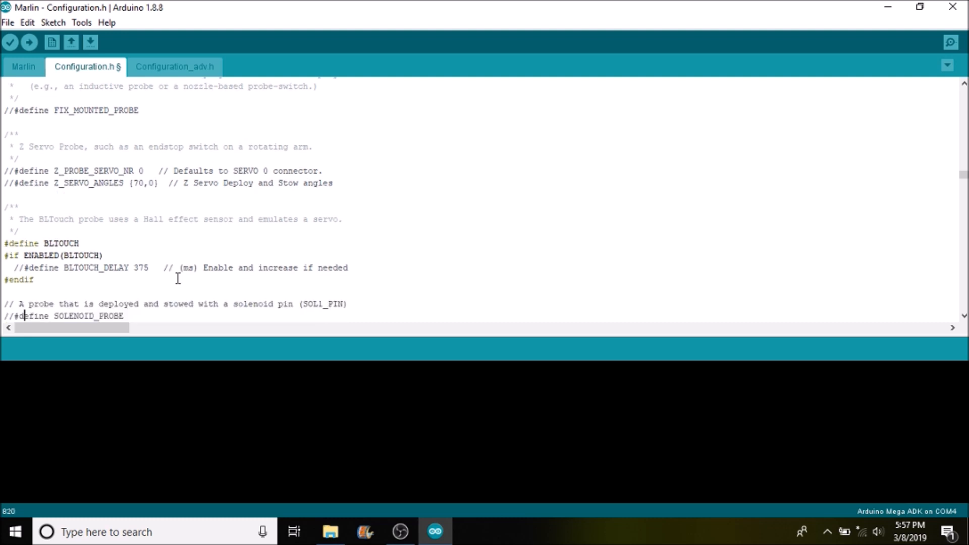
{"action": "scroll", "scroll_direction": "down", "scroll_amount": 3}
{"action": "type", "text": "num_serv"}
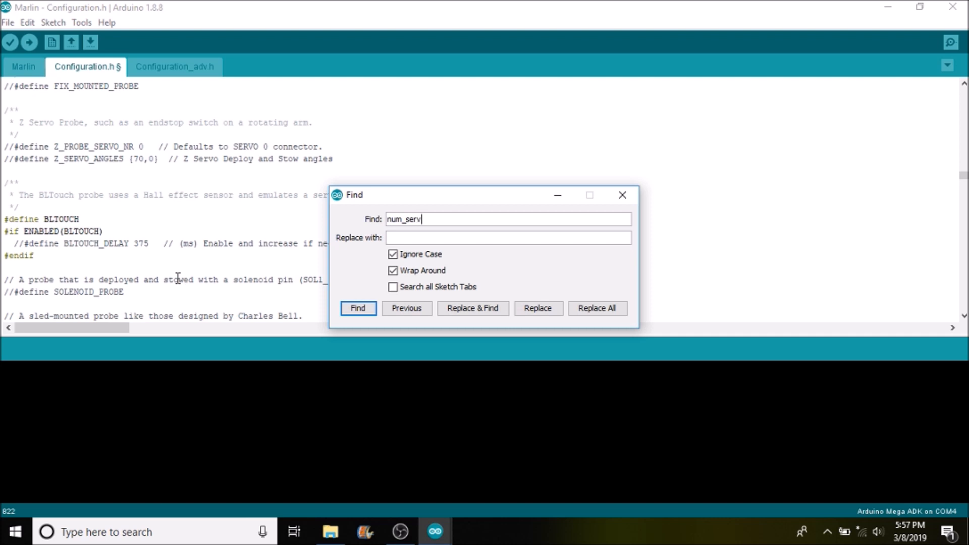
- Uncomment #define NUM_SERVOS and change its value from 3 to 1
{"action": "left_click", "coordinate": [358, 308]}
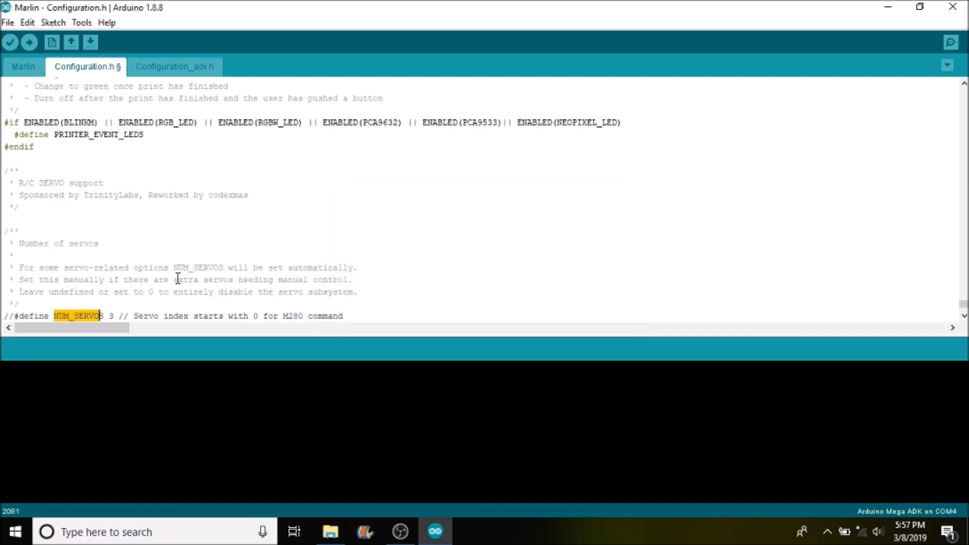
{"action": "left_click", "coordinate": [20, 316]}
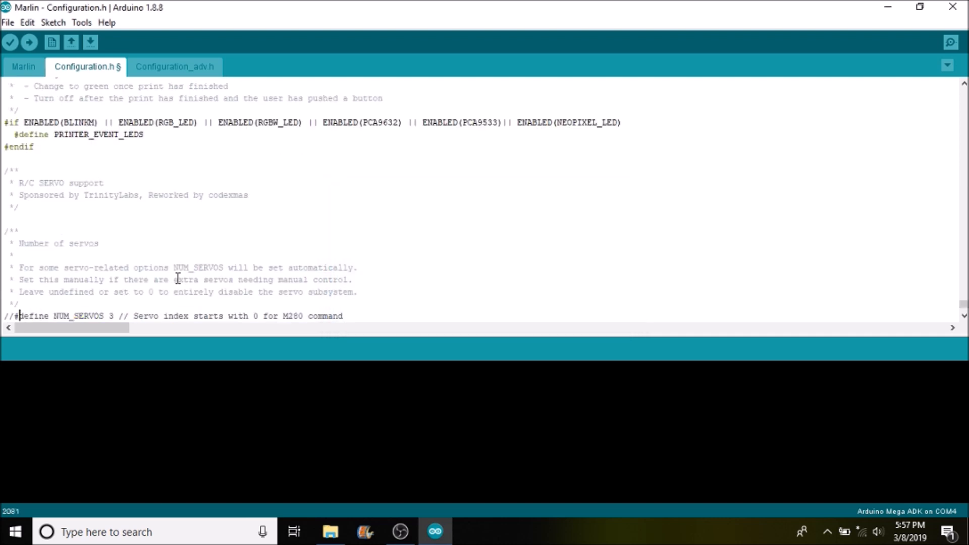
{"action": "key", "text": "Delete"}
{"action": "type", "text": "1"}
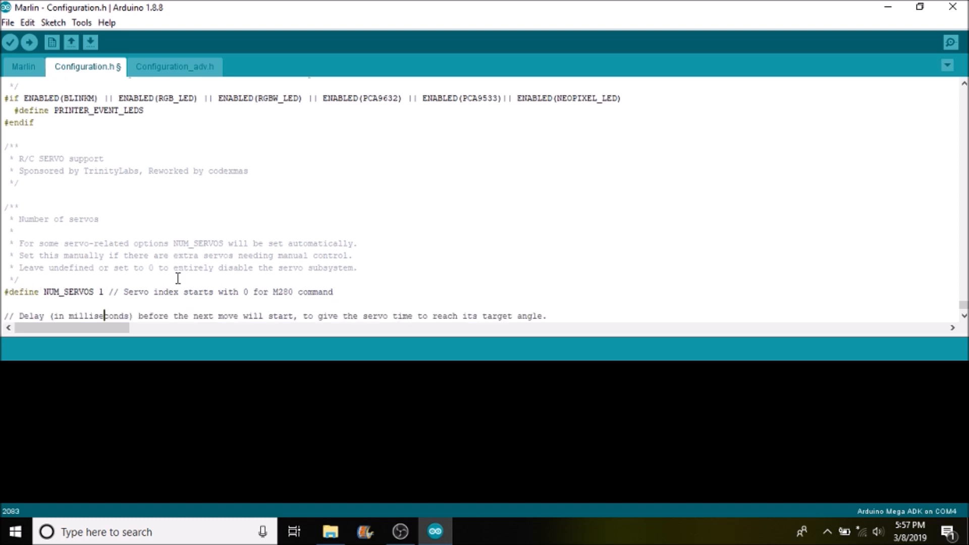
{"action": "scroll", "scroll_direction": "down", "scroll_amount": 3}
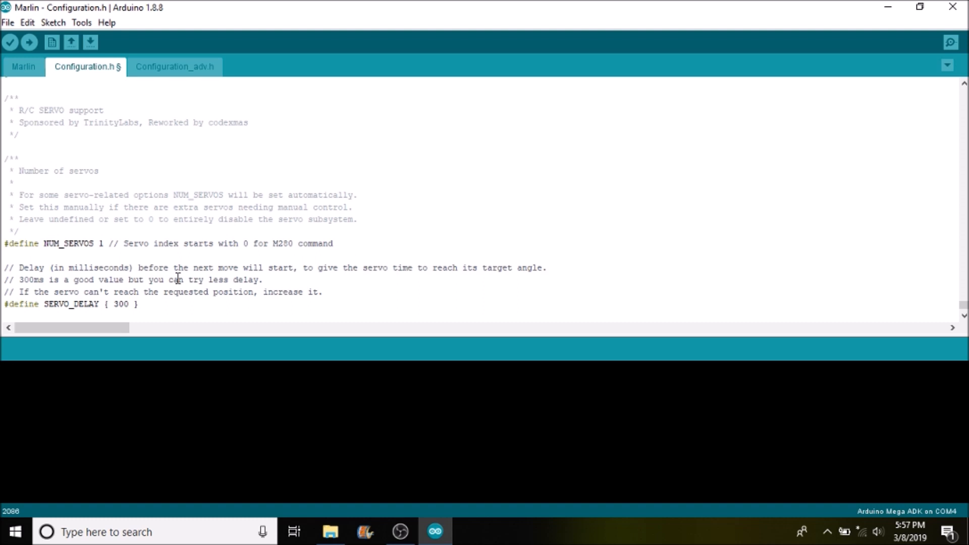
{"action": "mouse_move", "coordinate": [143, 318]}
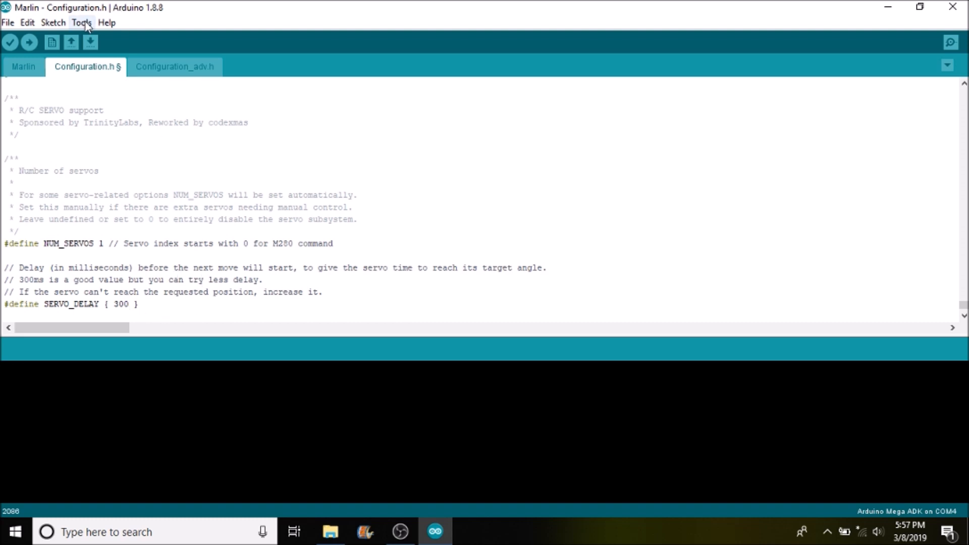
- Choose Arduino Due (Programming Port) as the target board under Tools > Board
{"action": "left_click", "coordinate": [81, 22]}
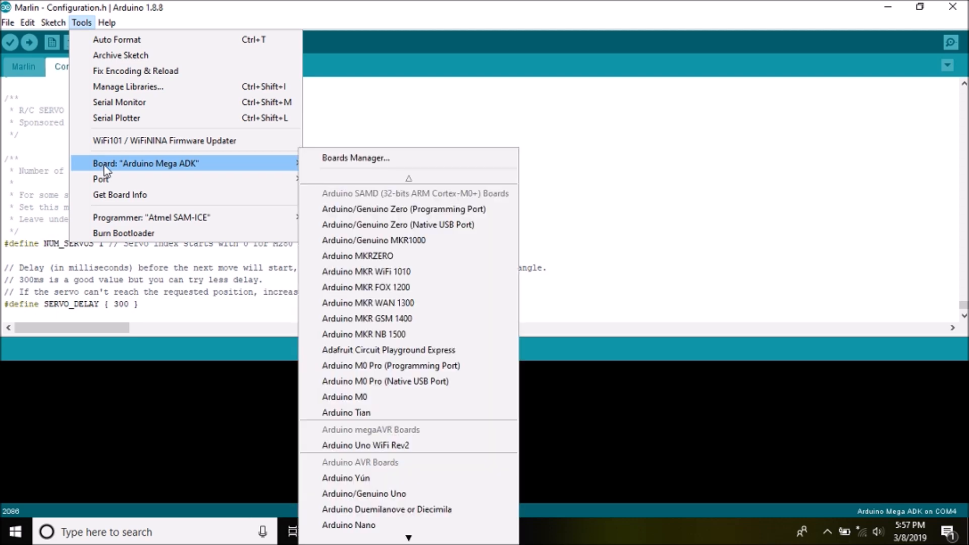
{"action": "mouse_move", "coordinate": [364, 230]}
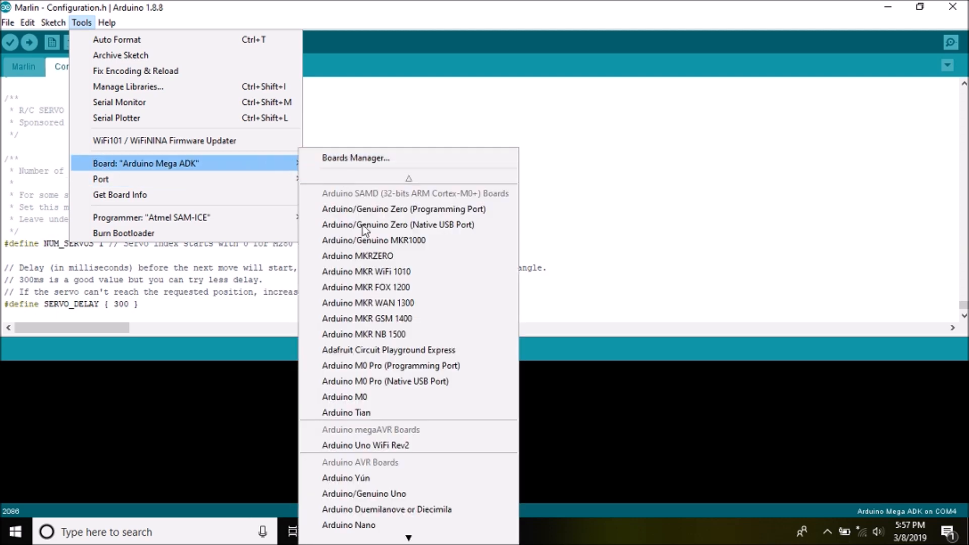
{"action": "scroll", "scroll_direction": "down", "scroll_amount": 3}
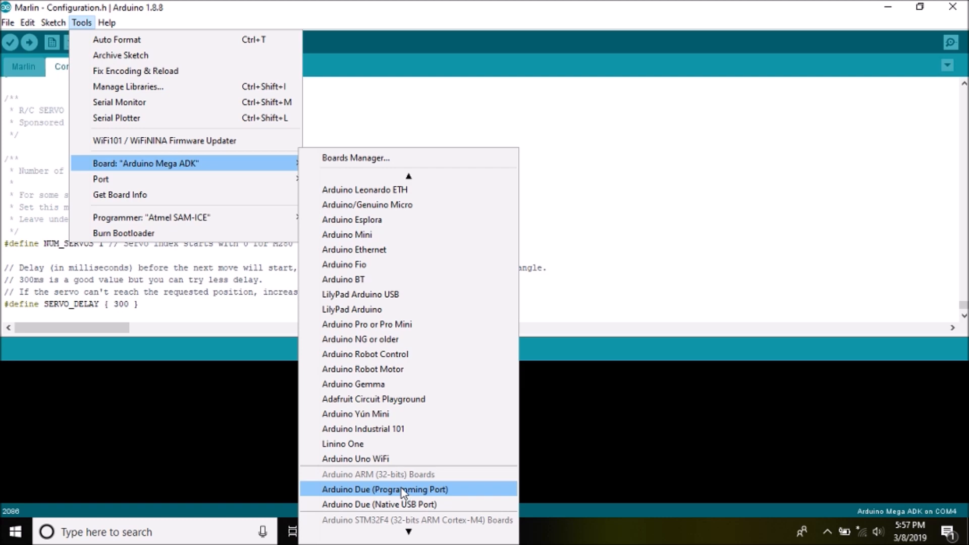
{"action": "left_click", "coordinate": [385, 489]}
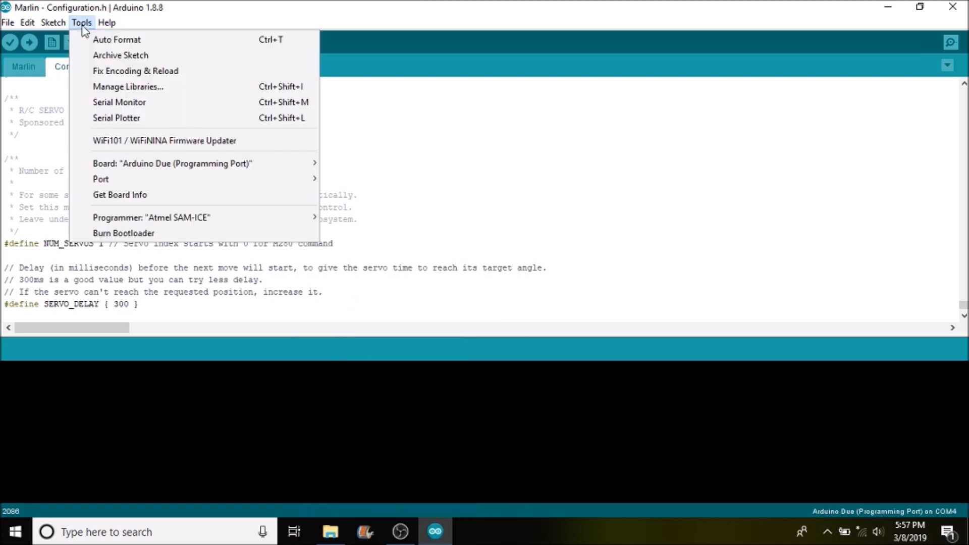
{"action": "mouse_move", "coordinate": [101, 179]}
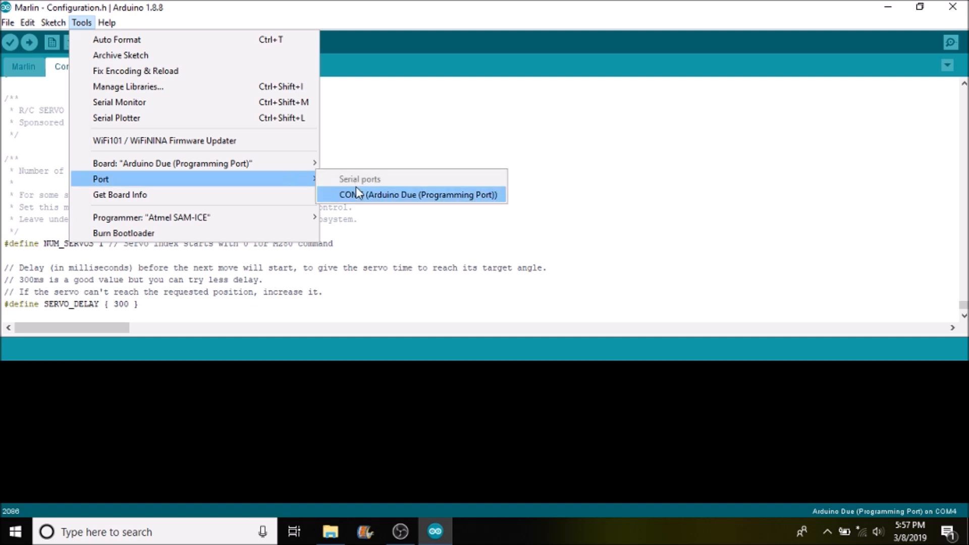
- Set the port to COM6, upload the firmware to the Due, and launch Pronterface
{"action": "left_click", "coordinate": [418, 194]}
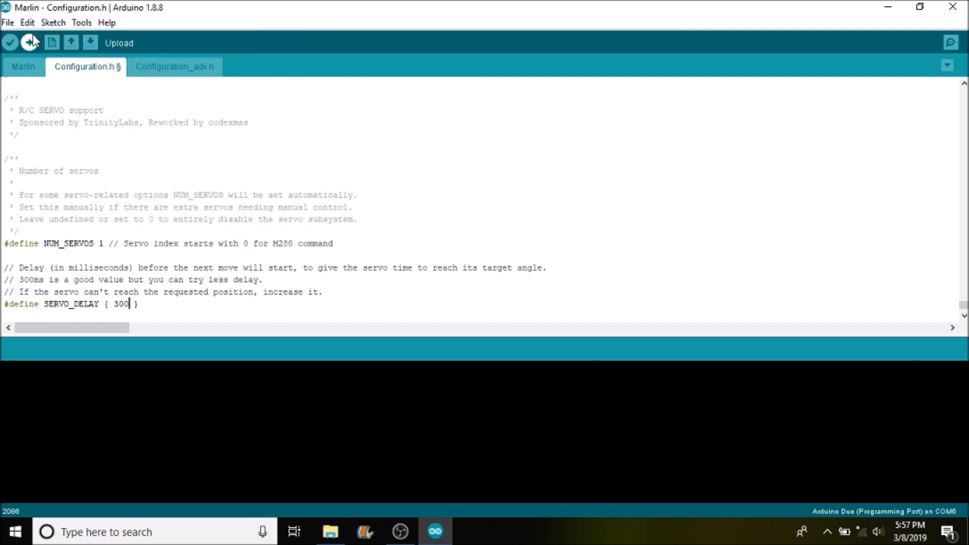
{"action": "mouse_move", "coordinate": [30, 42]}
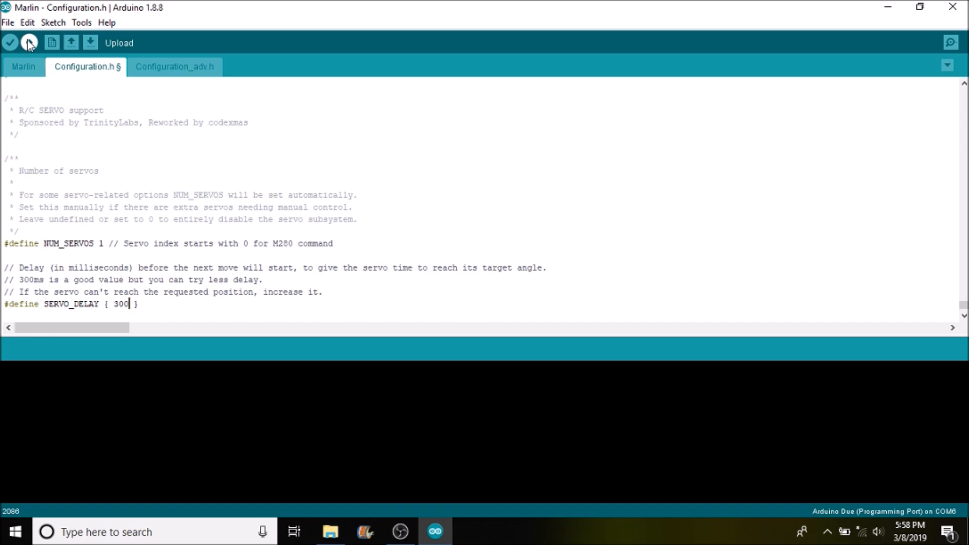
{"action": "left_click", "coordinate": [28, 42]}
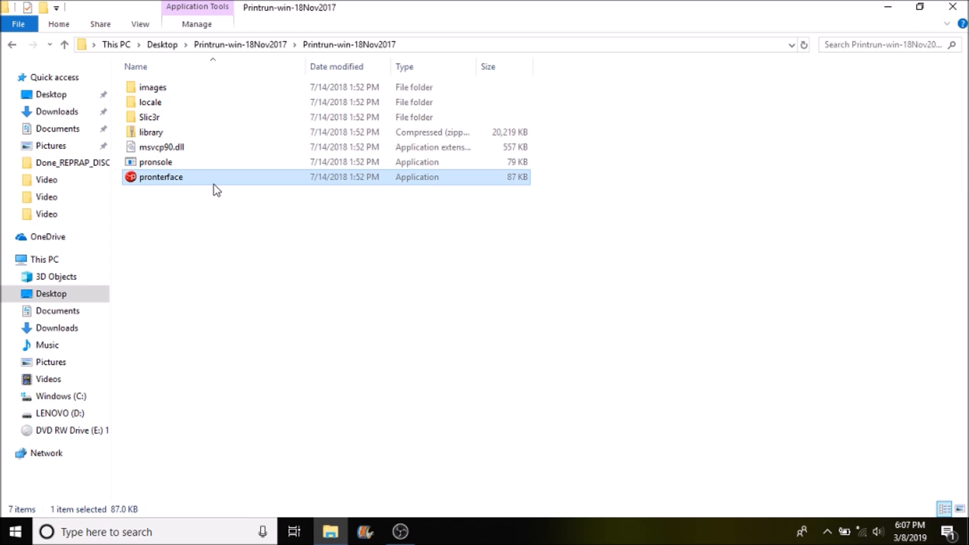
{"action": "double_click", "coordinate": [160, 177]}
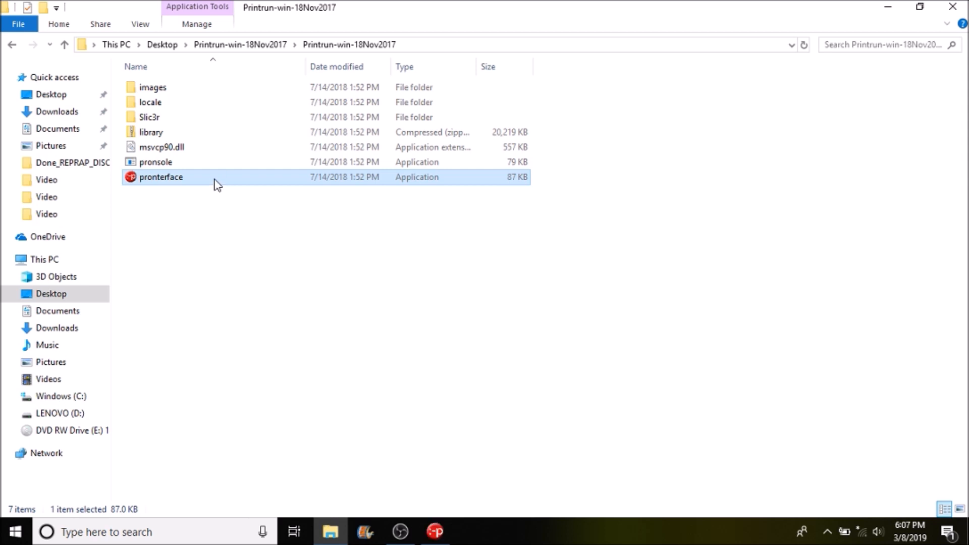
{"action": "double_click", "coordinate": [160, 177]}
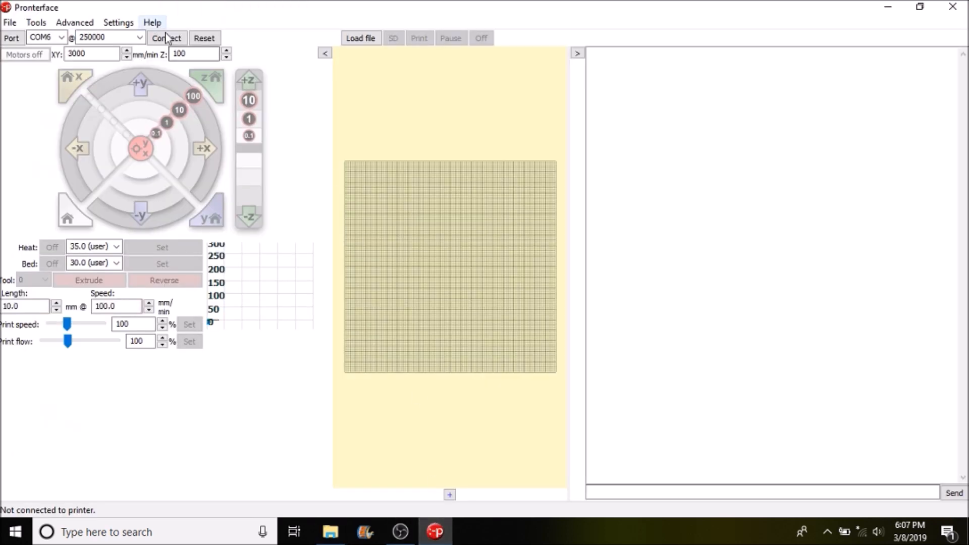
- Connect Pronterface and send M119 twice, checking z_min goes from open to TRIGGERED
{"action": "left_click", "coordinate": [165, 38]}
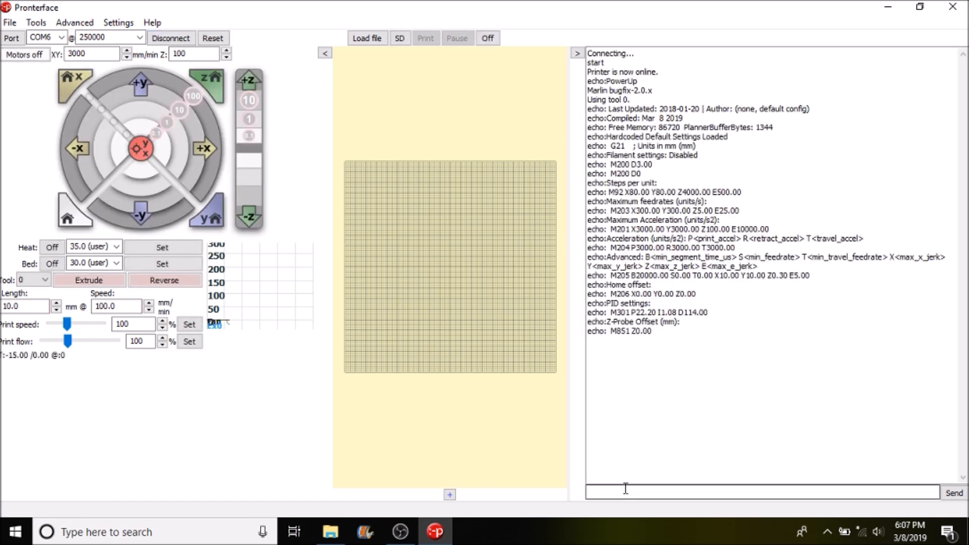
{"action": "mouse_move", "coordinate": [625, 491]}
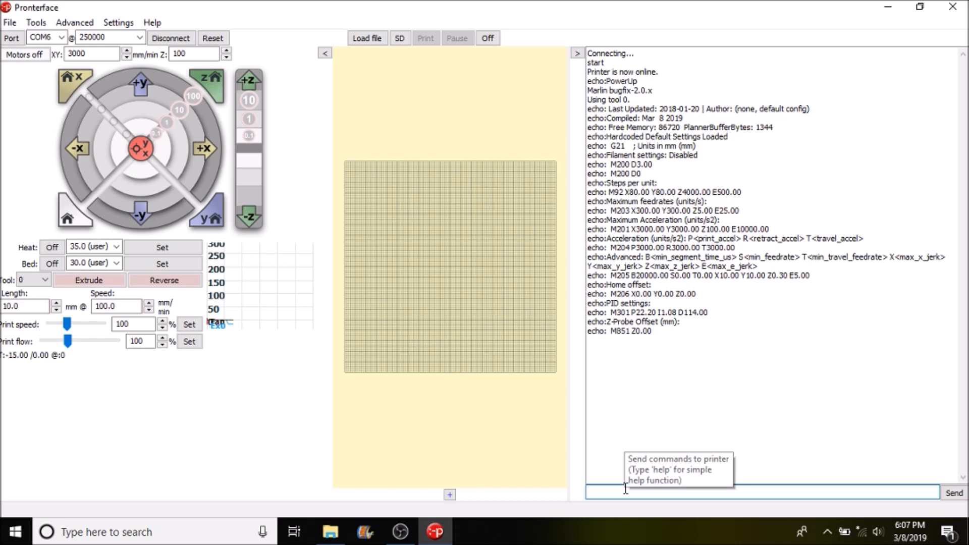
{"action": "type", "text": "M"}
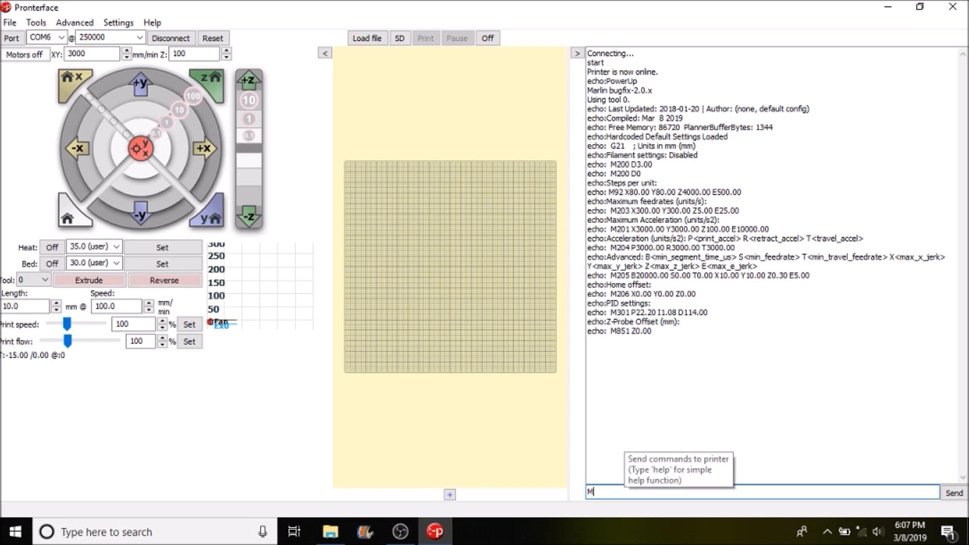
{"action": "left_click", "coordinate": [953, 493]}
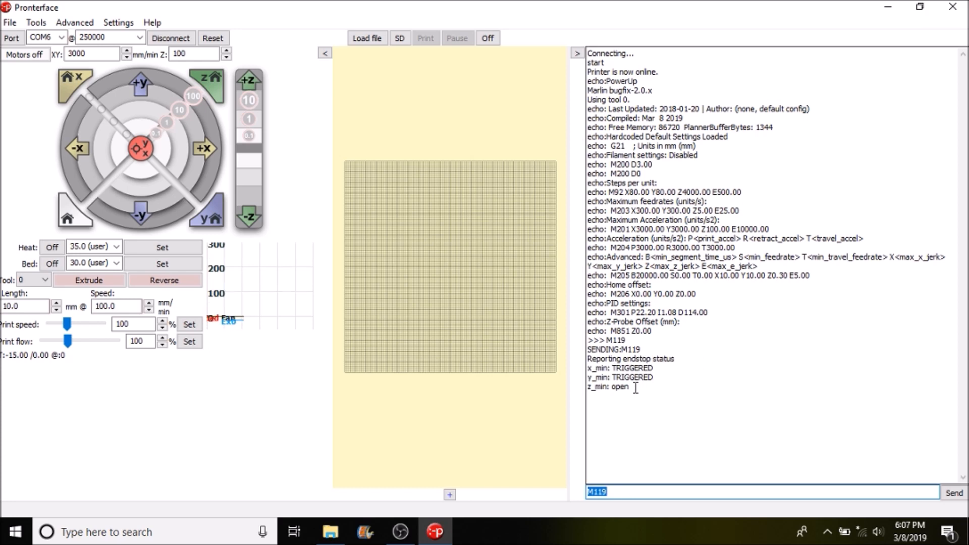
{"action": "double_click", "coordinate": [640, 377]}
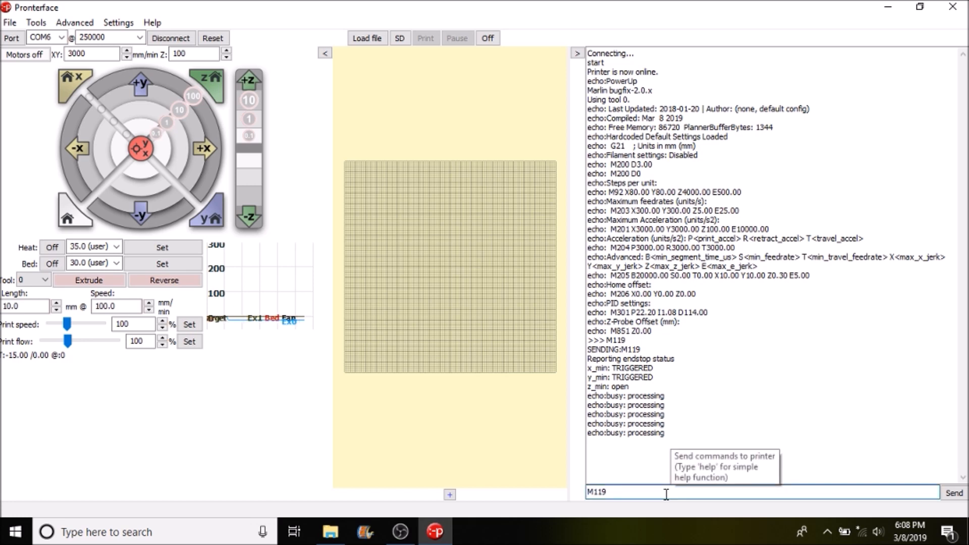
{"action": "left_click", "coordinate": [954, 493]}
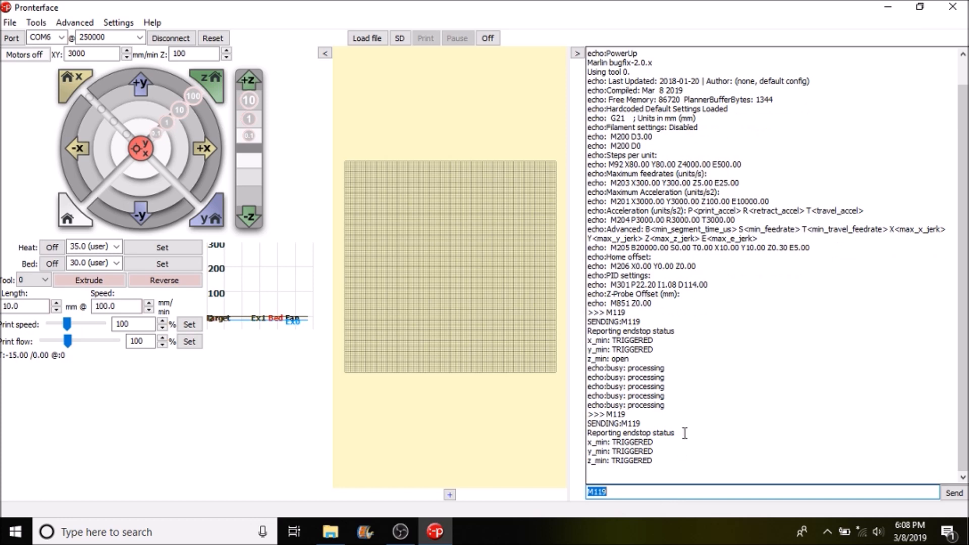